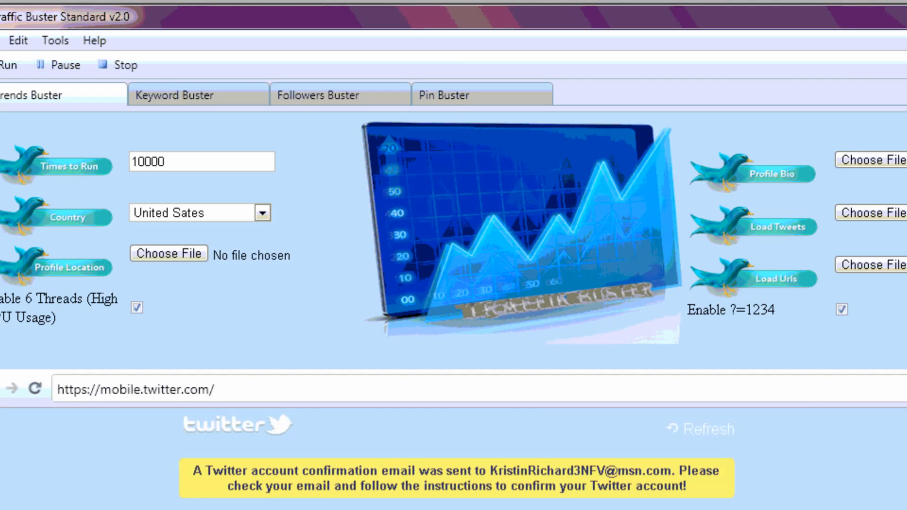
mouse_move(382, 269)
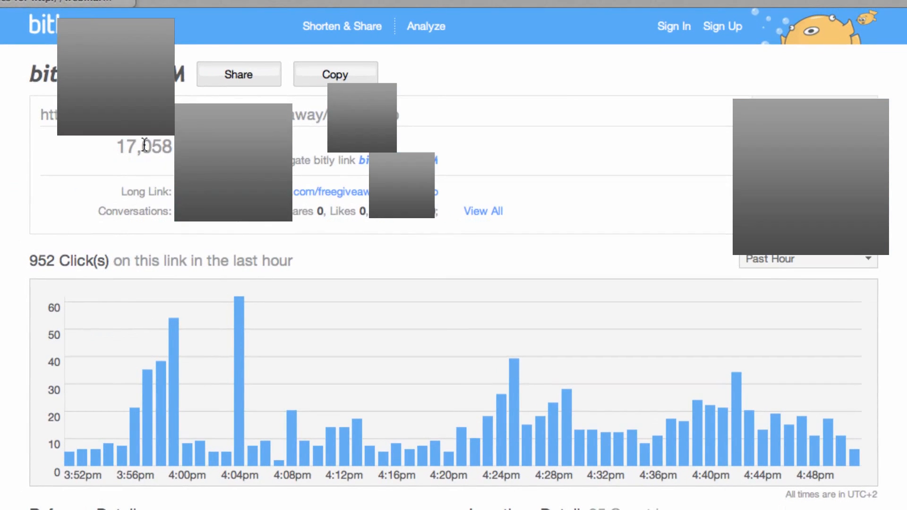
mouse_move(469, 165)
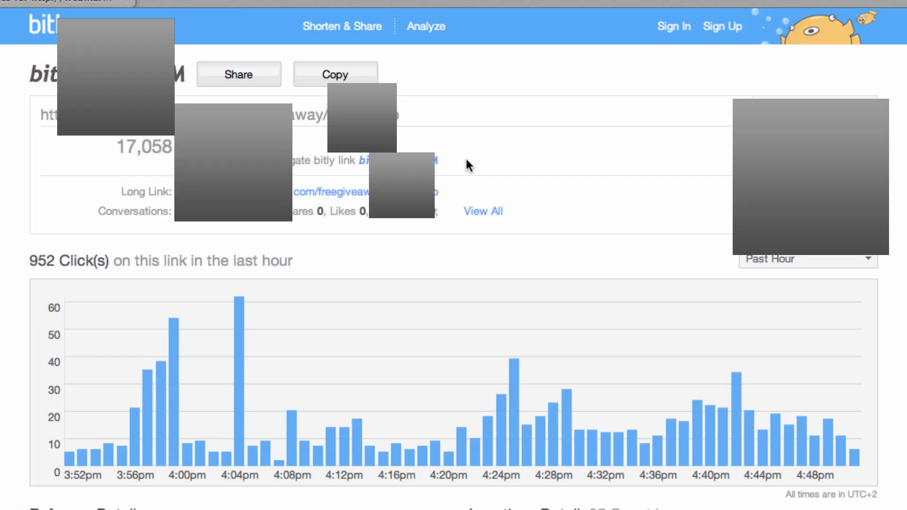
Open the 'Past Hour' time range dropdown above the click chart, close it, and reopen it.
click(806, 259)
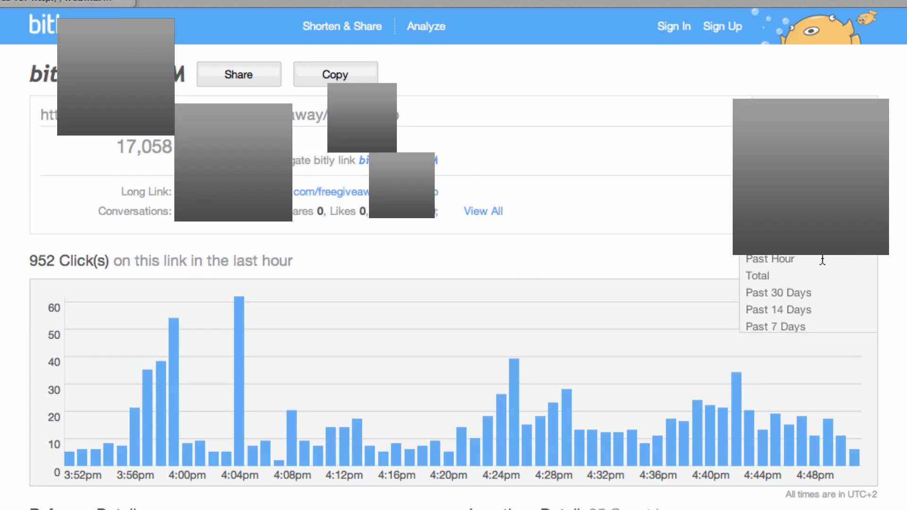
mouse_move(778, 293)
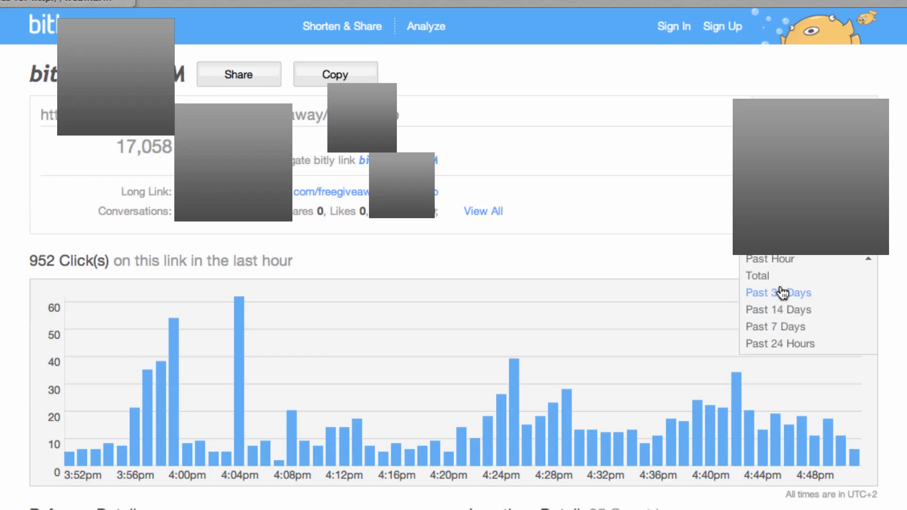
mouse_move(793, 324)
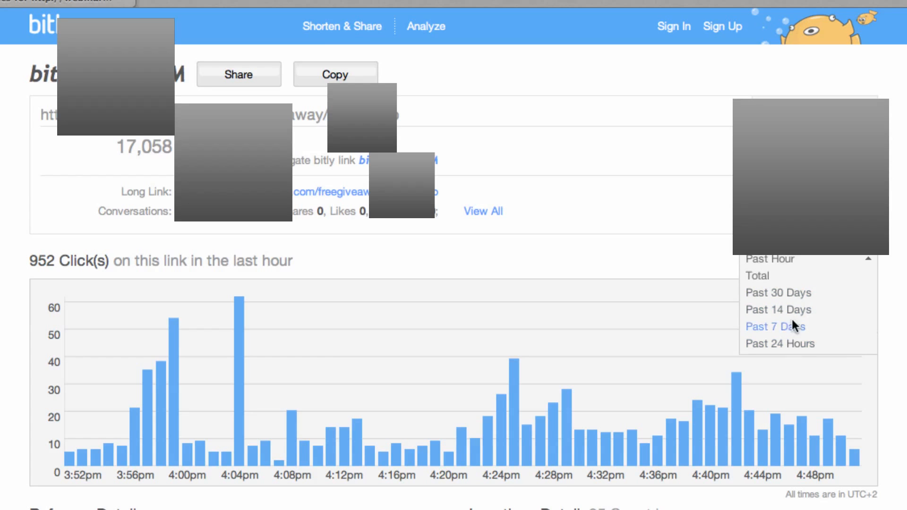
click(770, 258)
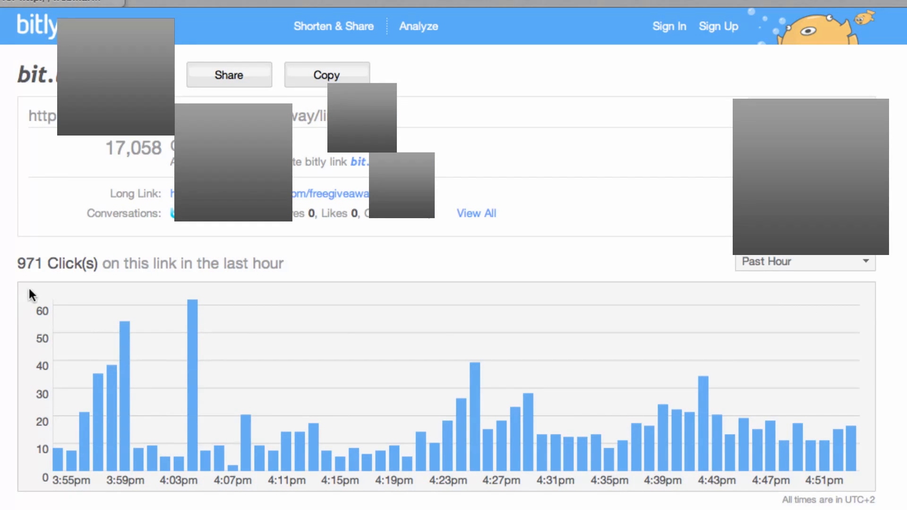
mouse_move(52, 281)
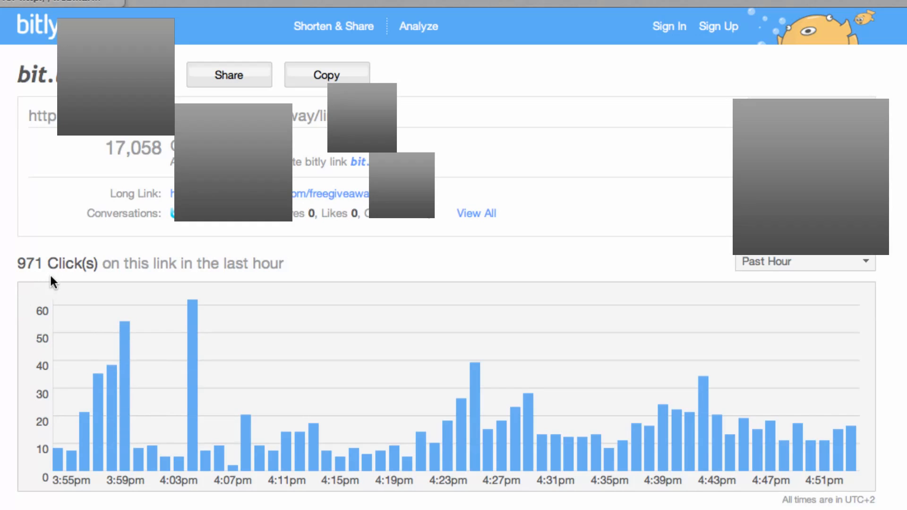
click(803, 261)
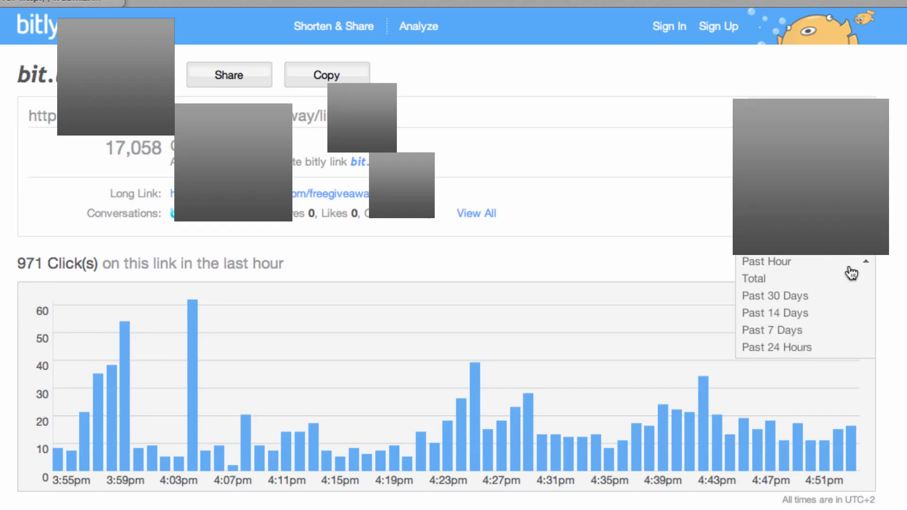
Switch the click chart to 'Past 24 Hours', showing 5,363 clicks by hour.
click(777, 348)
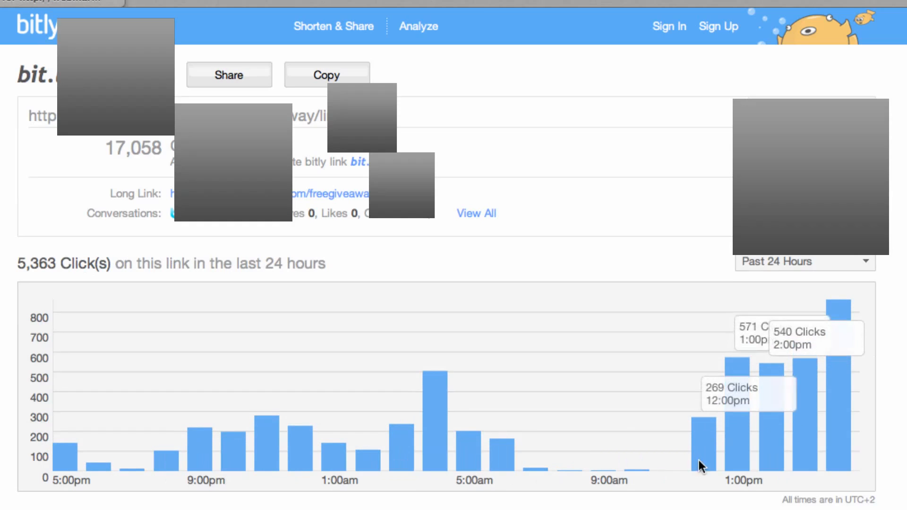
mouse_move(739, 449)
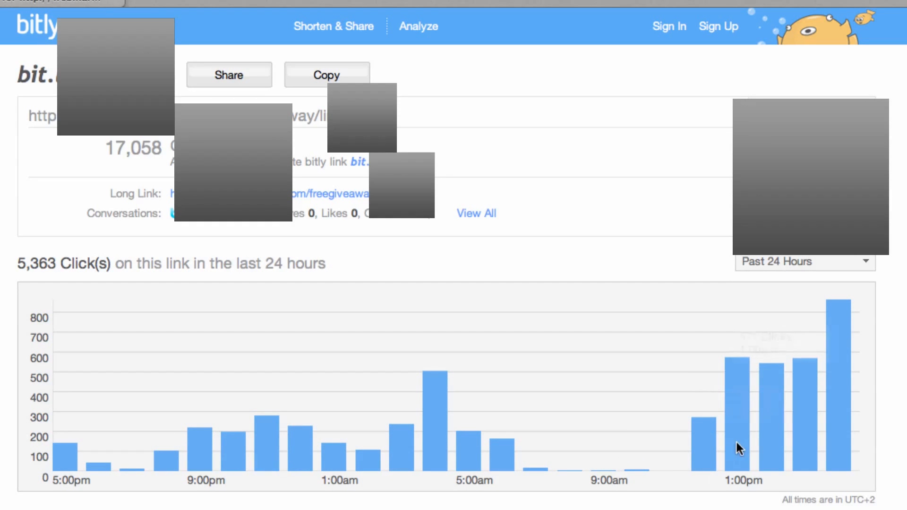
mouse_move(741, 393)
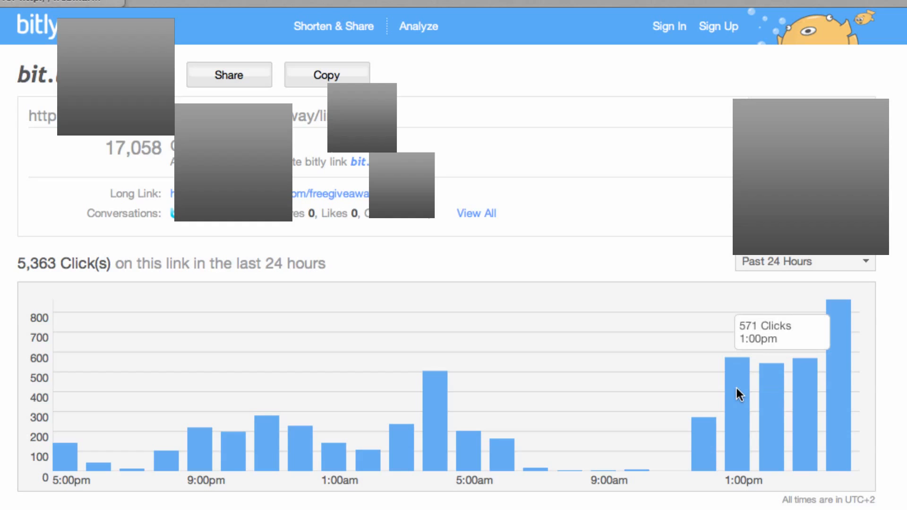
mouse_move(775, 395)
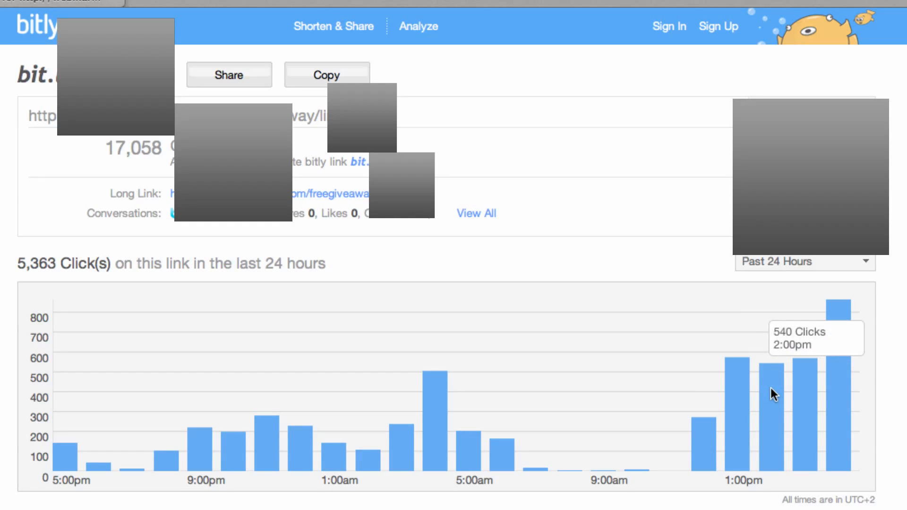
mouse_move(830, 397)
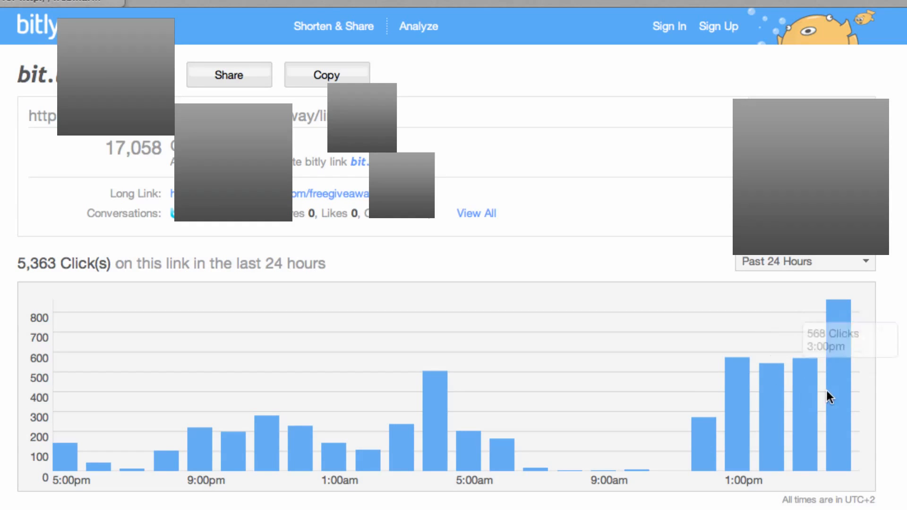
mouse_move(842, 397)
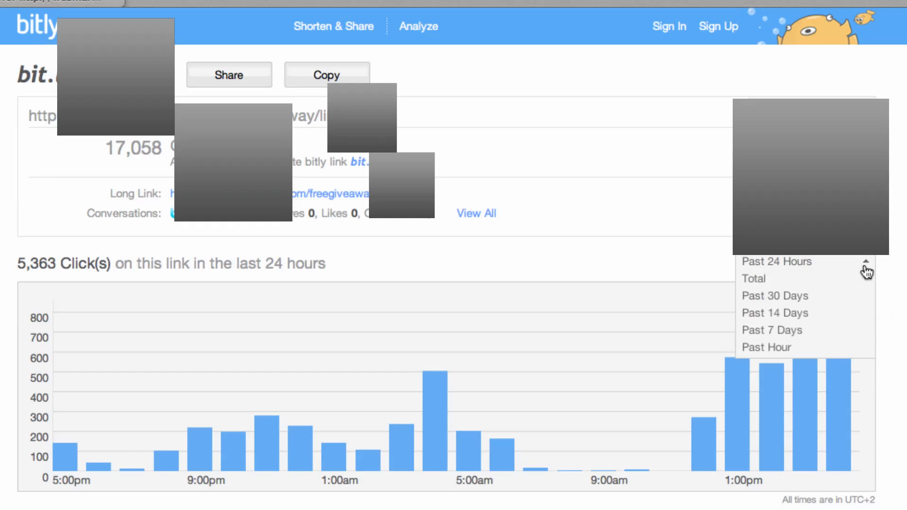
click(767, 347)
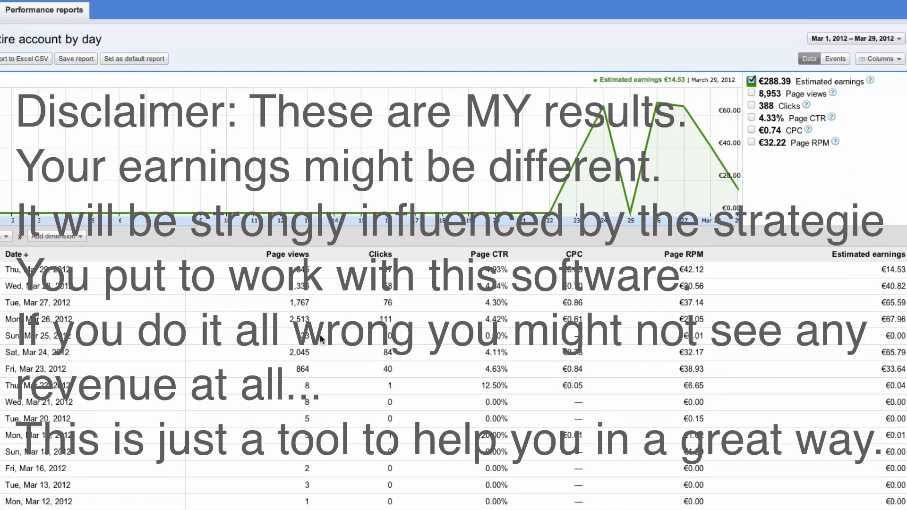
mouse_move(165, 391)
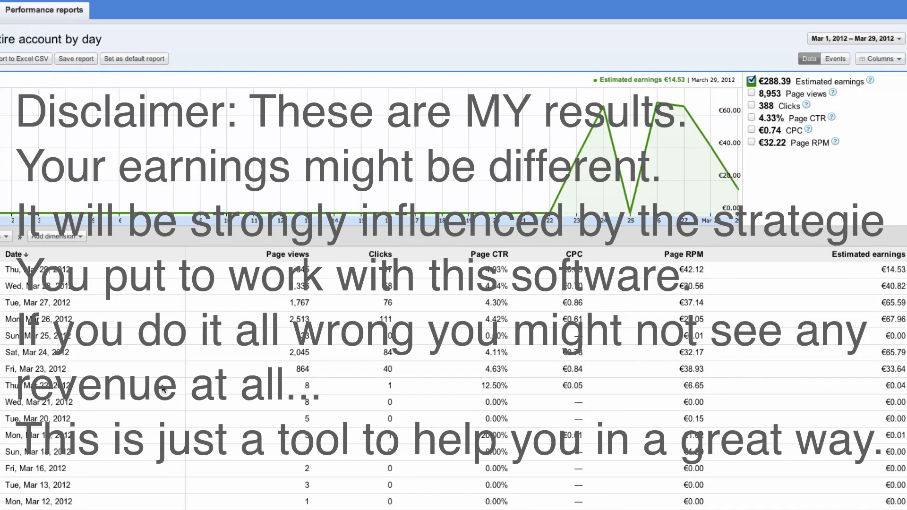
mouse_move(98, 376)
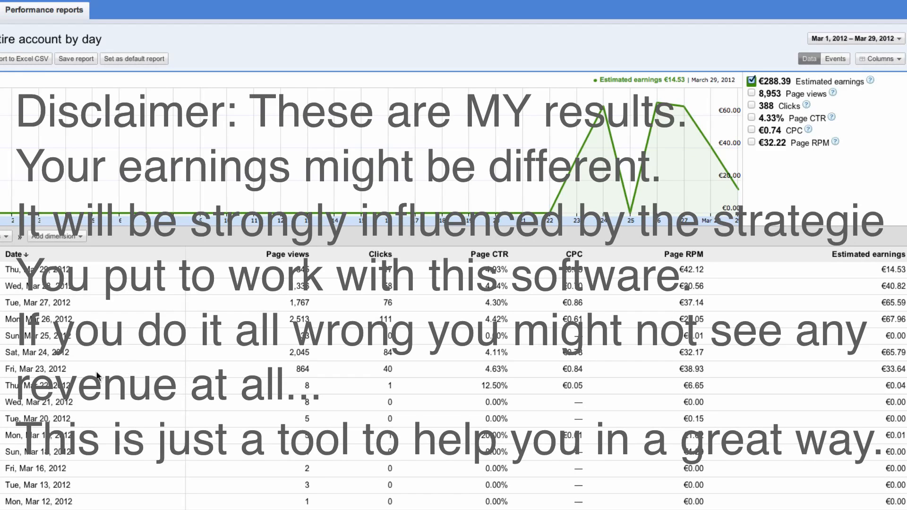
mouse_move(340, 371)
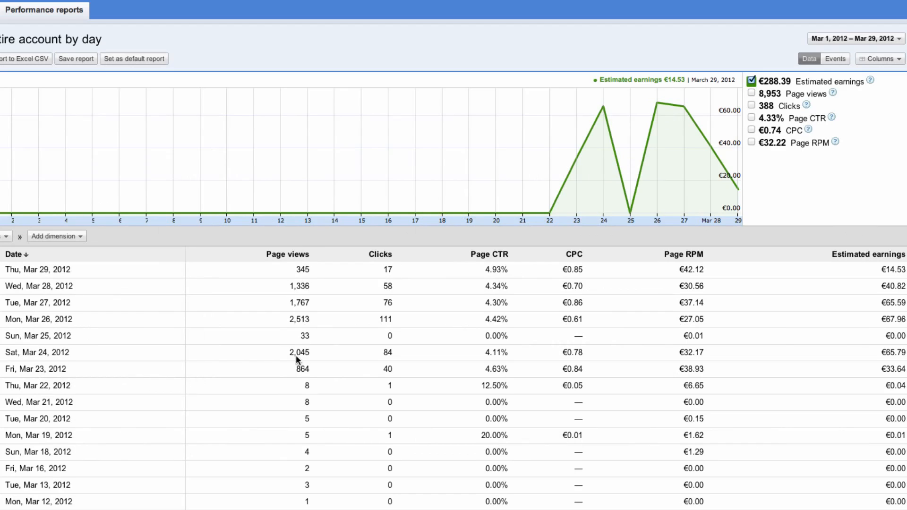
mouse_move(292, 388)
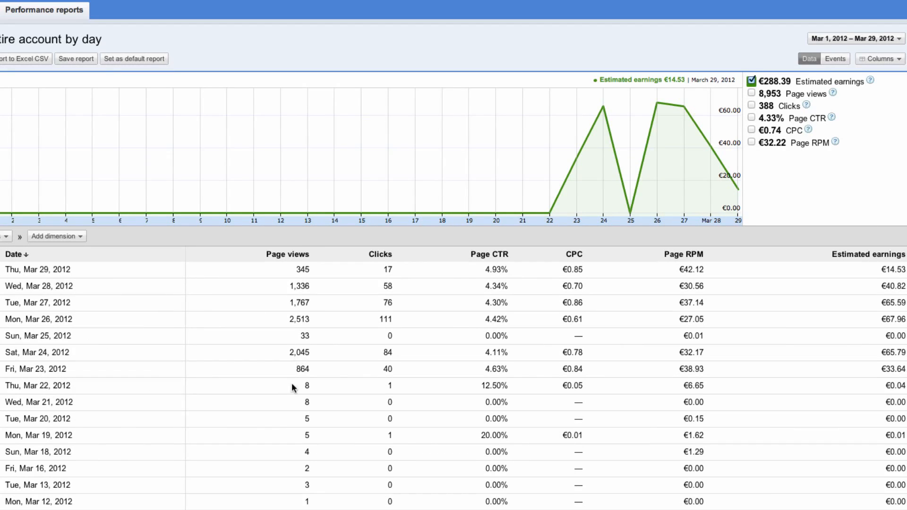
mouse_move(301, 242)
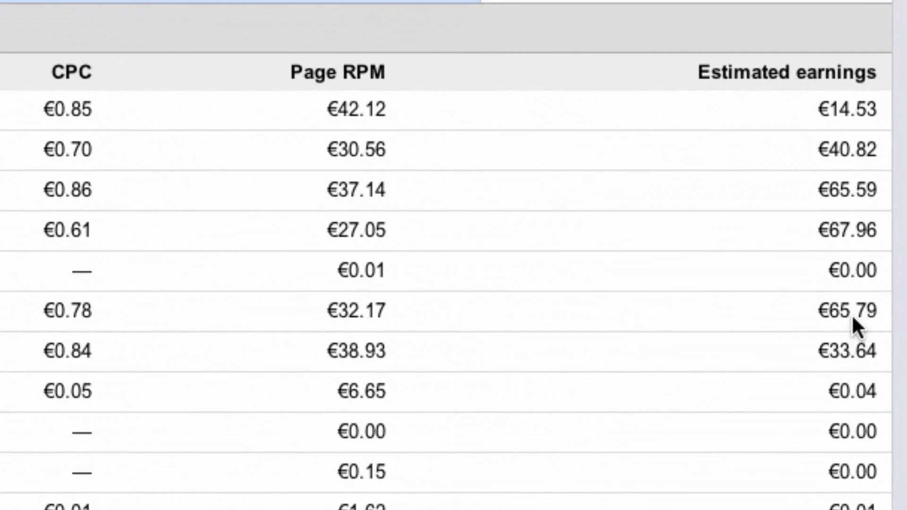
mouse_move(848, 226)
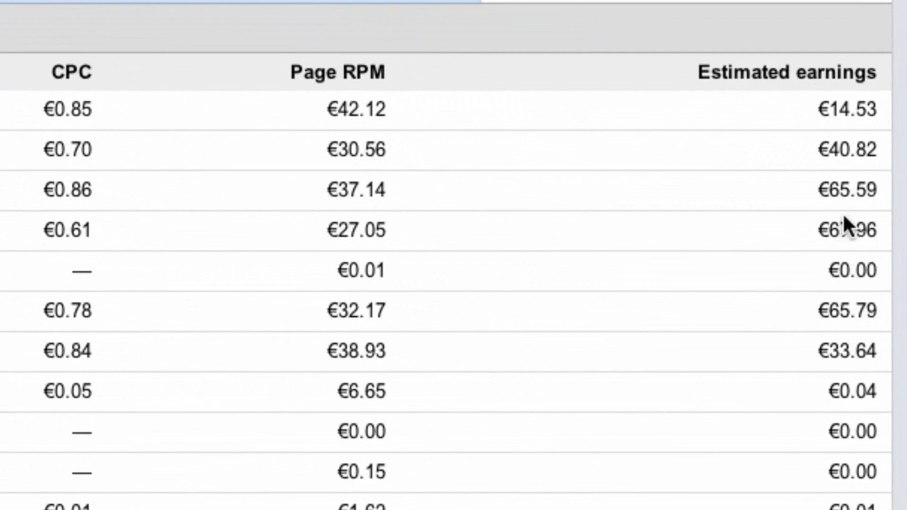